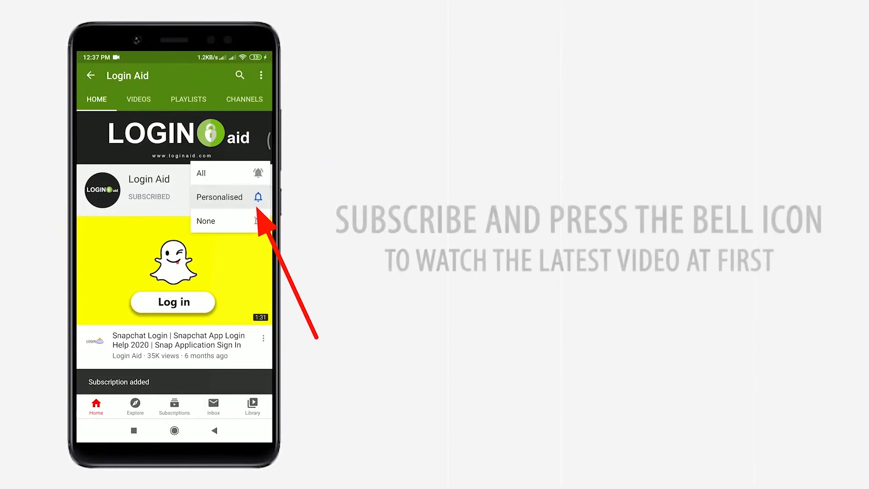
Open the Coinbase home page in a new Chrome tab via the 'coinbase' address-bar suggestion
left_click(200, 173)
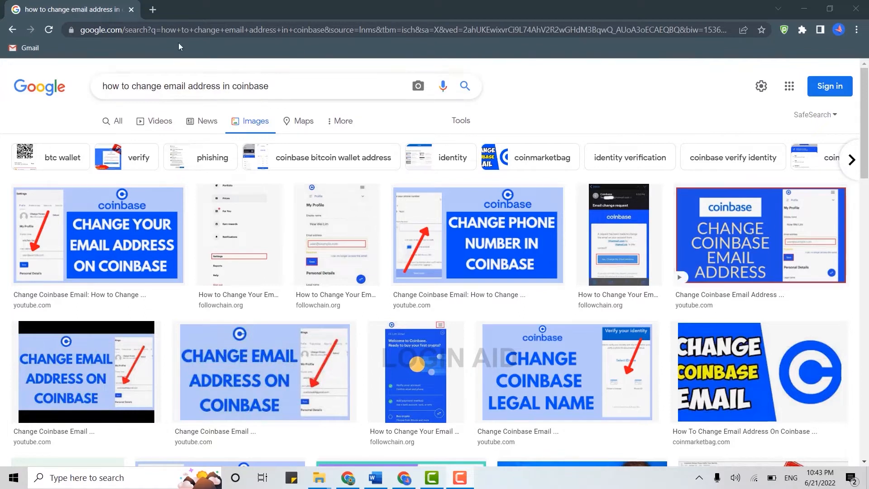
left_click(152, 9)
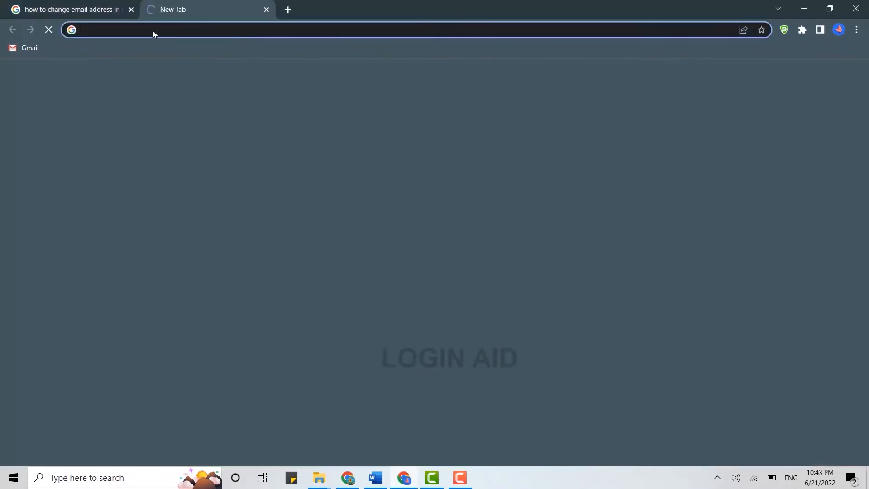
type("coinbase")
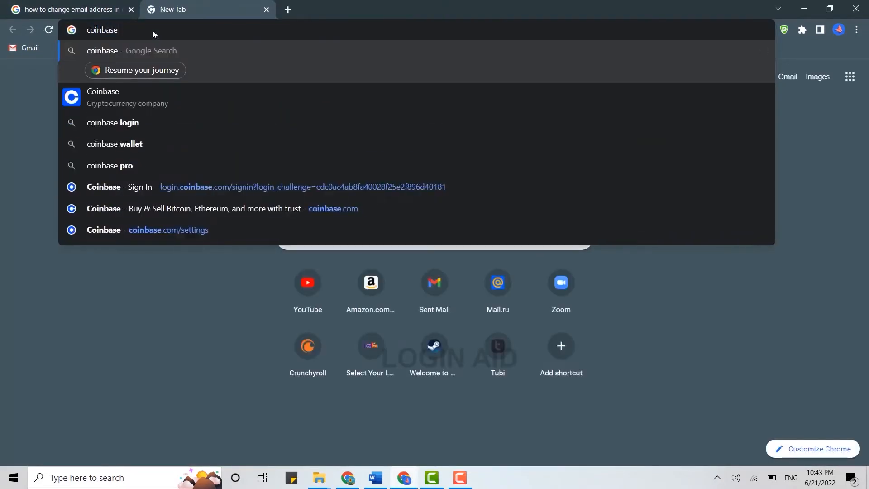
left_click(221, 211)
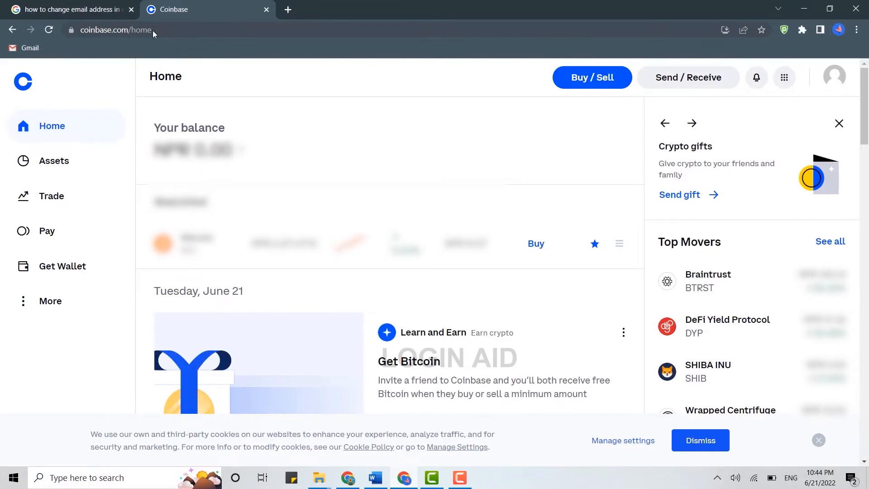
Reach the Settings email field and choose 'I can no longer access this email'
left_click(832, 77)
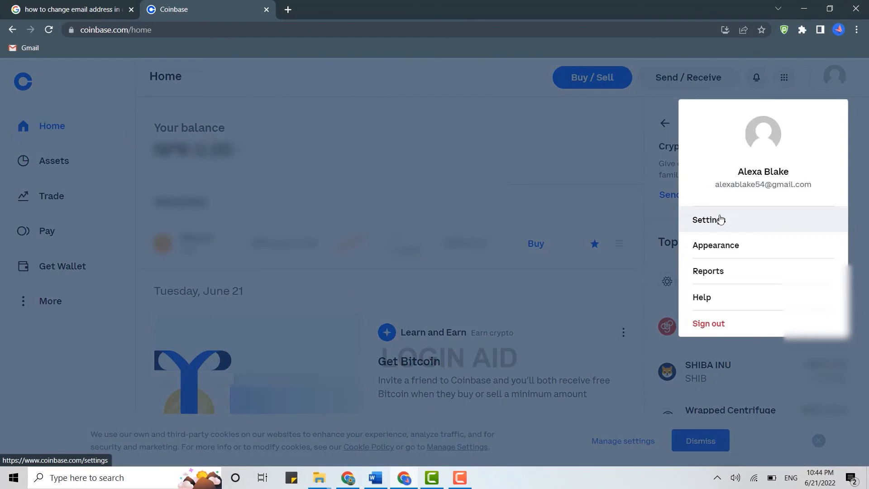
left_click(707, 219)
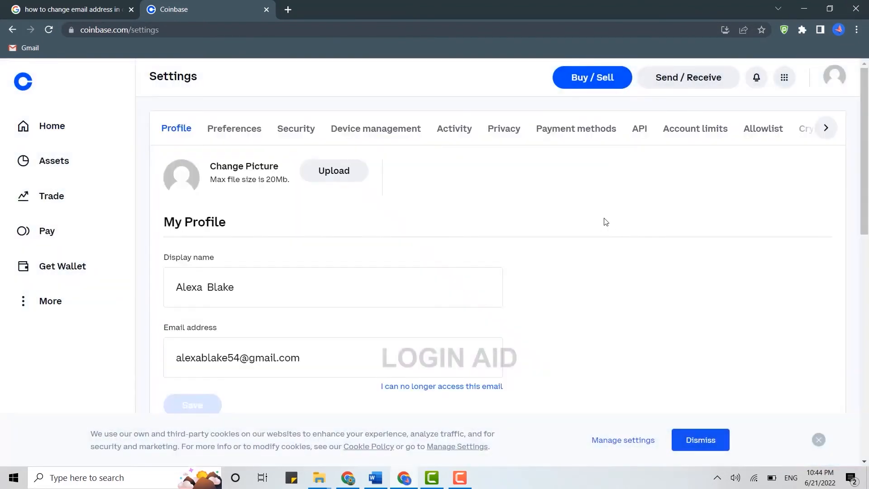
scroll("down", 3)
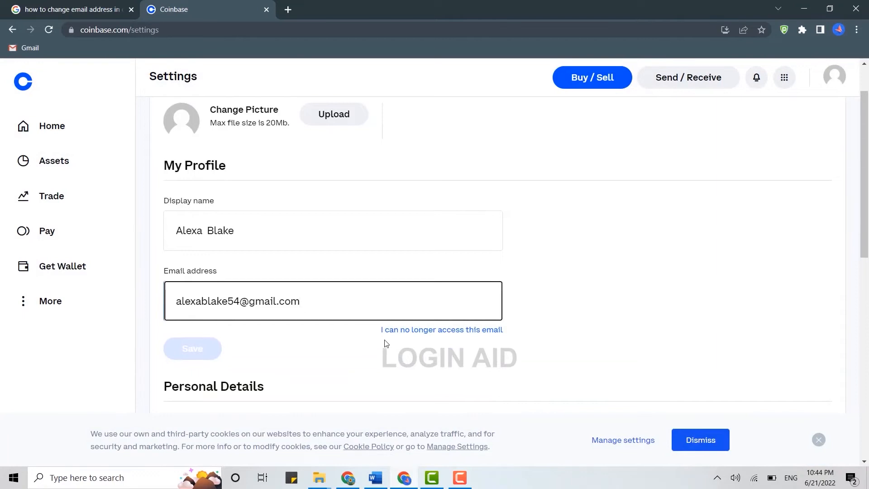
mouse_move(441, 330)
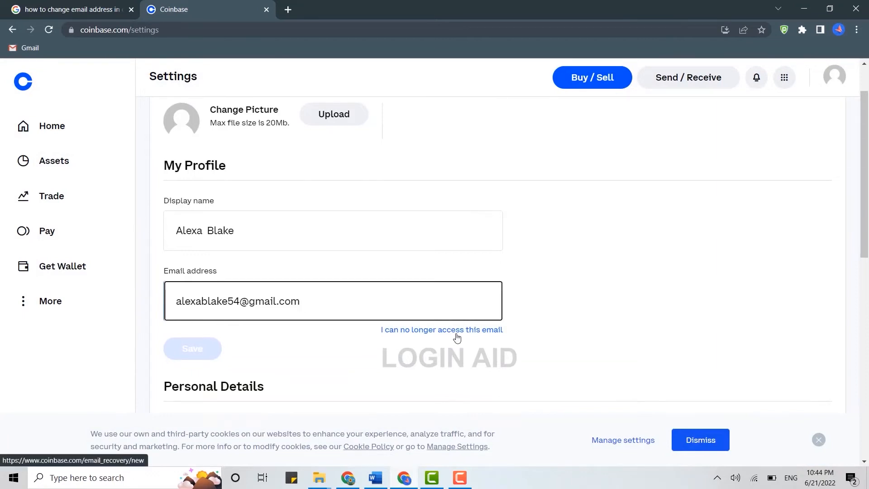
left_click(441, 329)
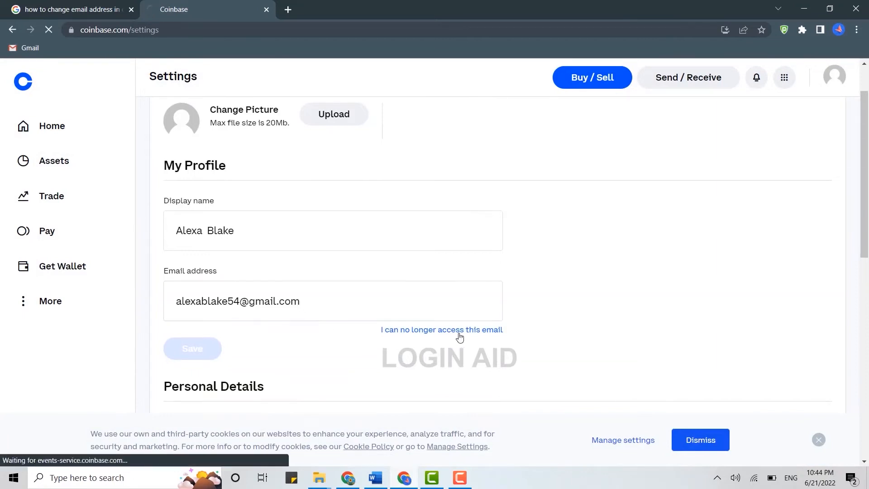
left_click(442, 329)
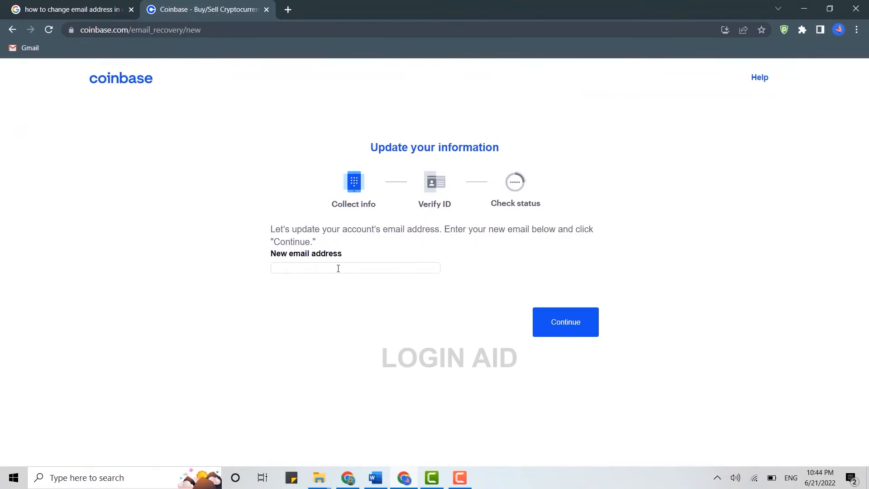
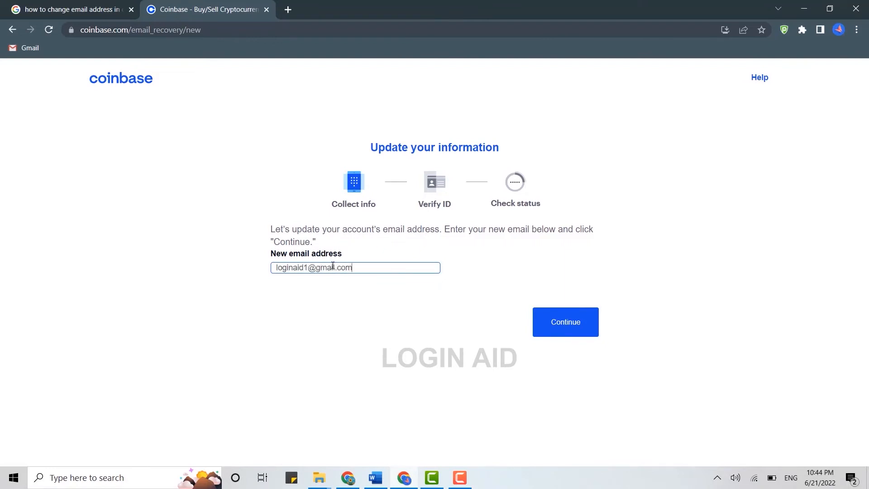
left_click(564, 322)
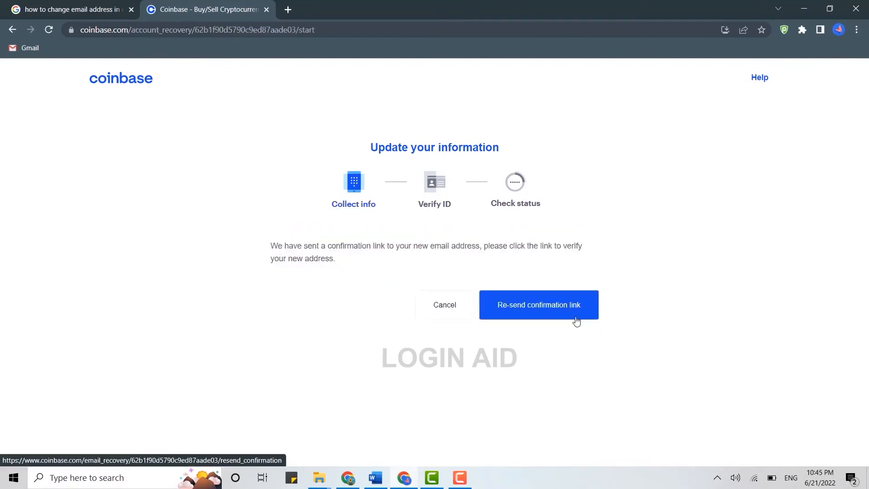
mouse_move(574, 322)
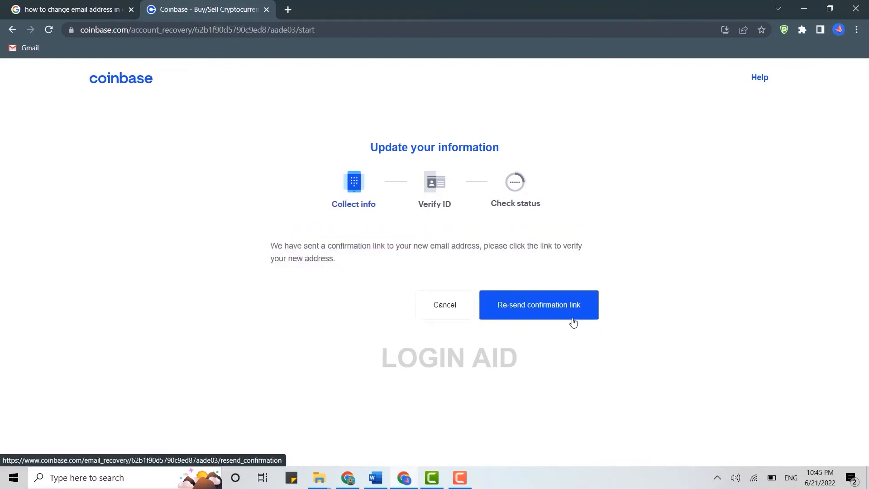
mouse_move(570, 320)
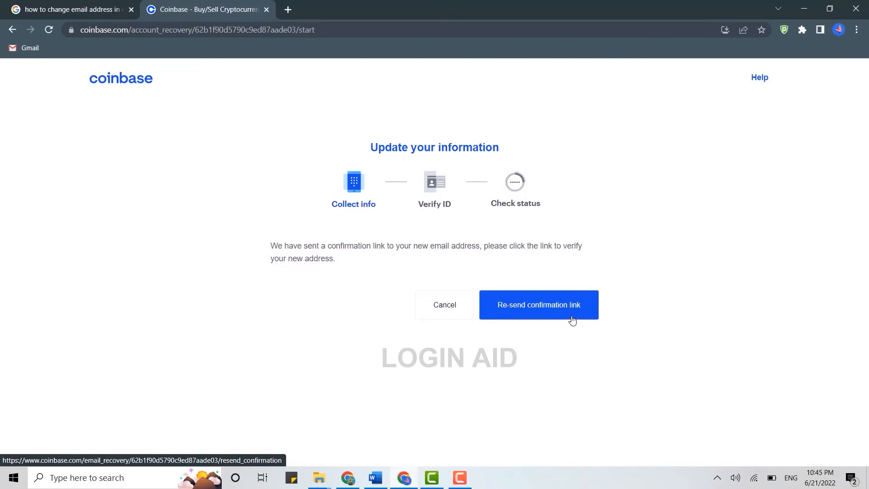
mouse_move(287, 9)
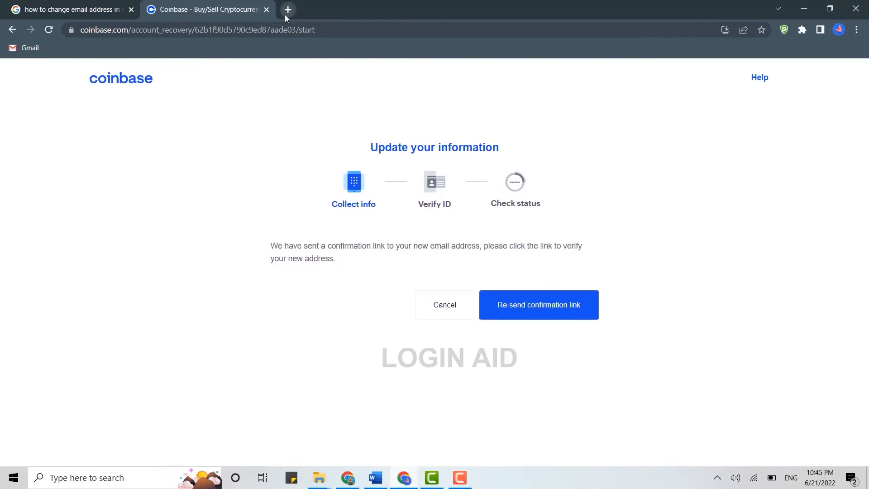
Confirm the new address from the Coinbase message in Gmail
left_click(288, 9)
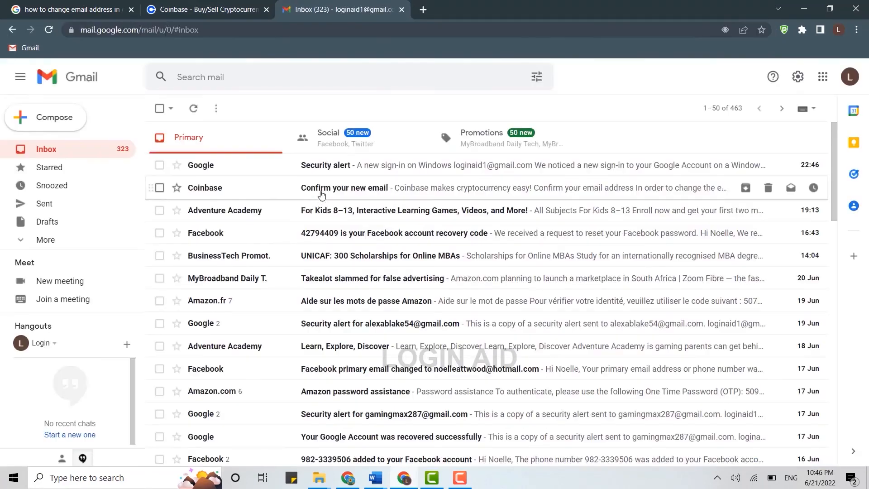
left_click(344, 188)
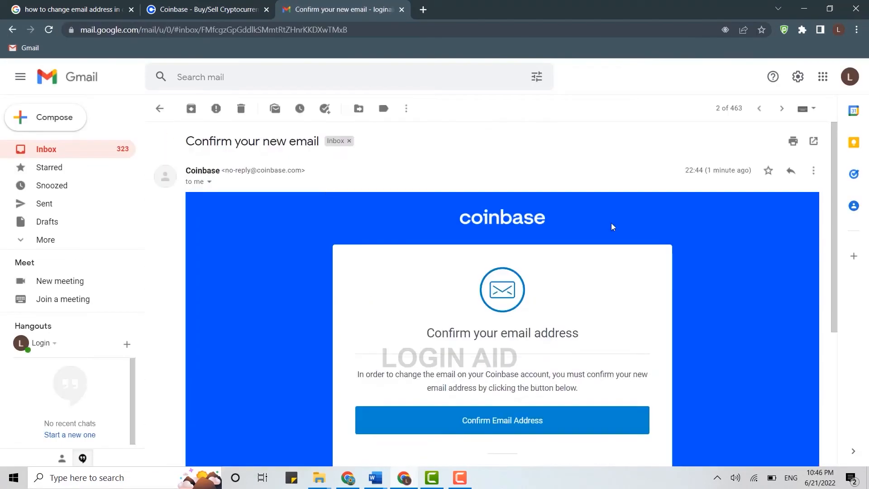
scroll("down", 3)
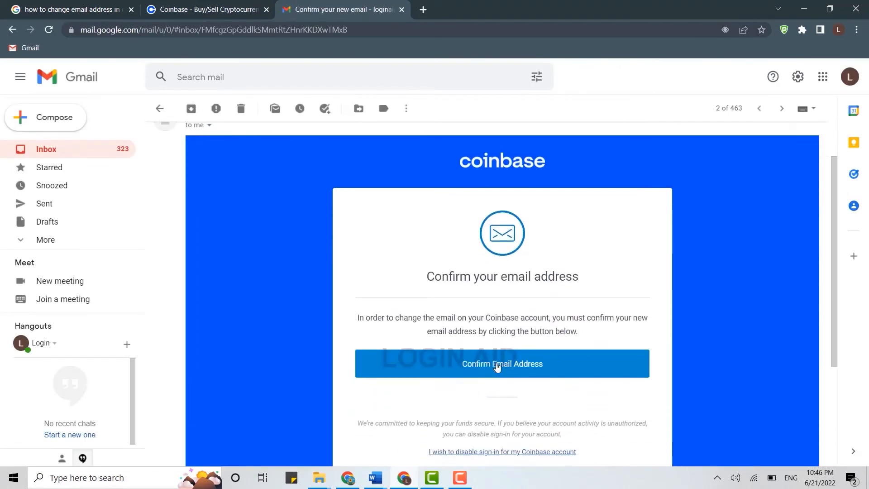
left_click(501, 364)
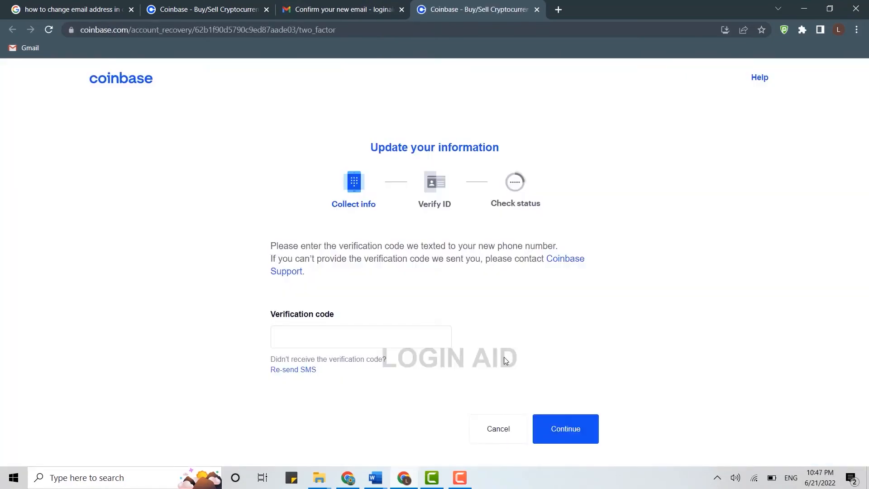
mouse_move(505, 354)
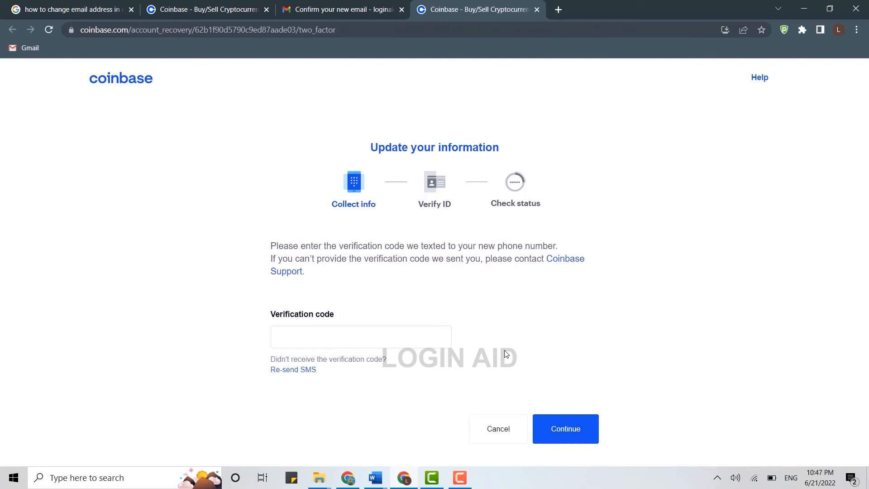
left_click(360, 337)
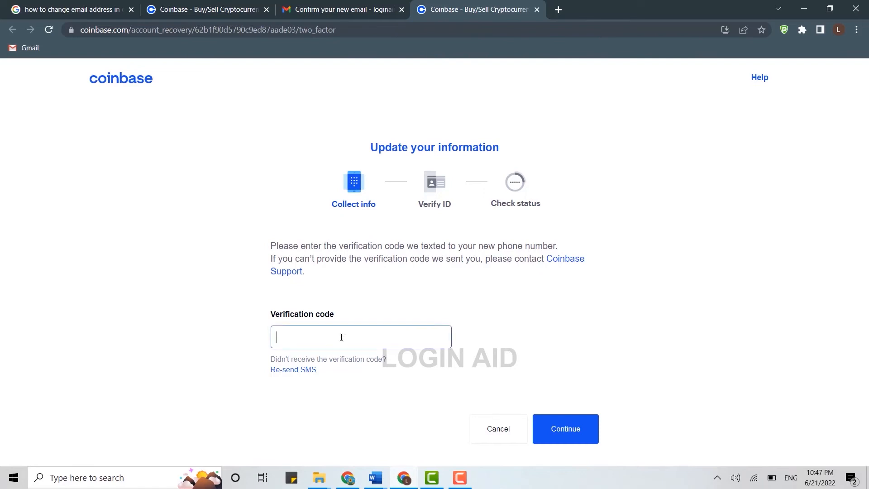
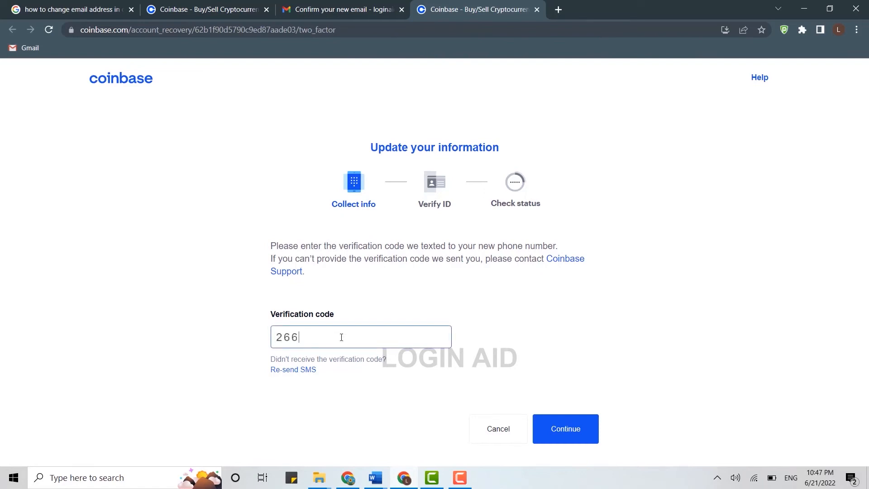
left_click(564, 428)
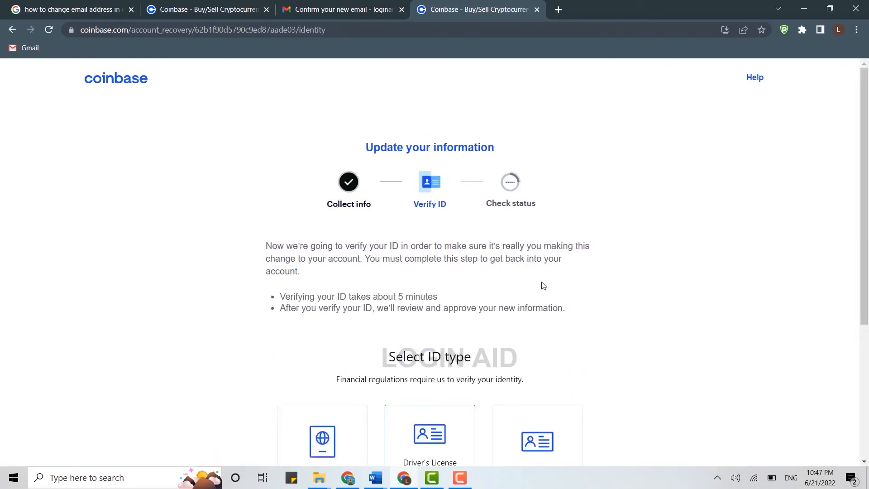
scroll("down", 3)
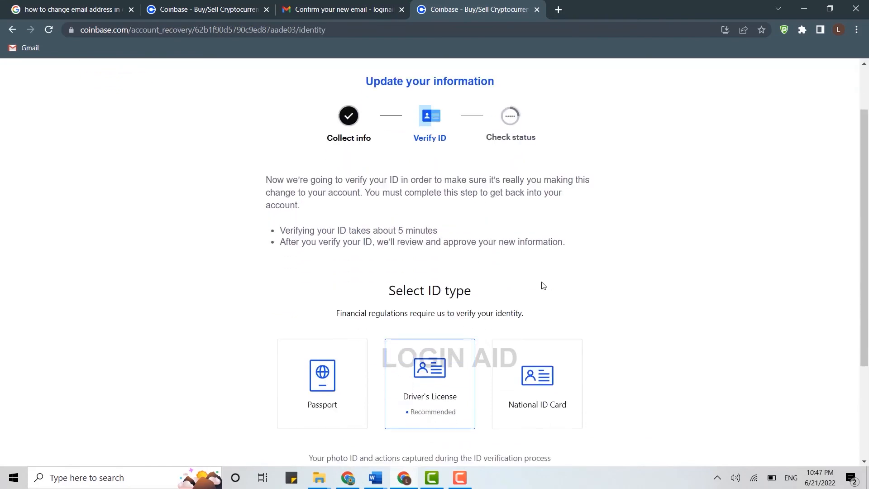
scroll("down", 3)
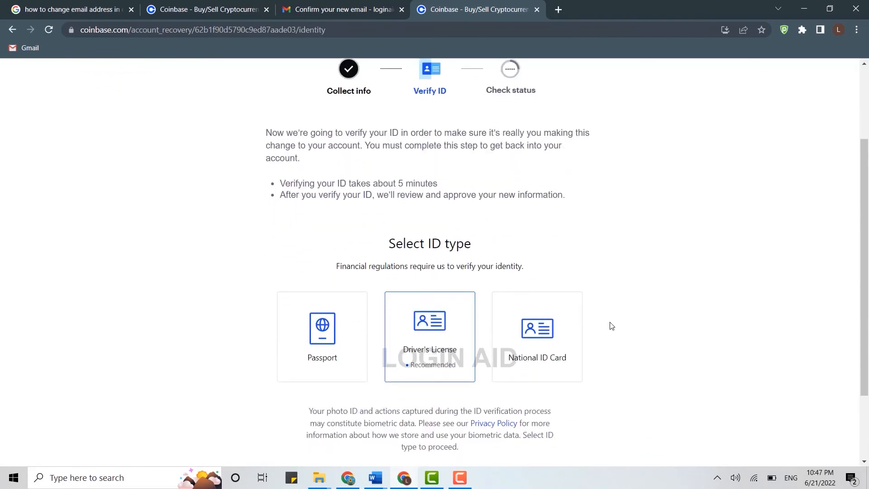
mouse_move(322, 329)
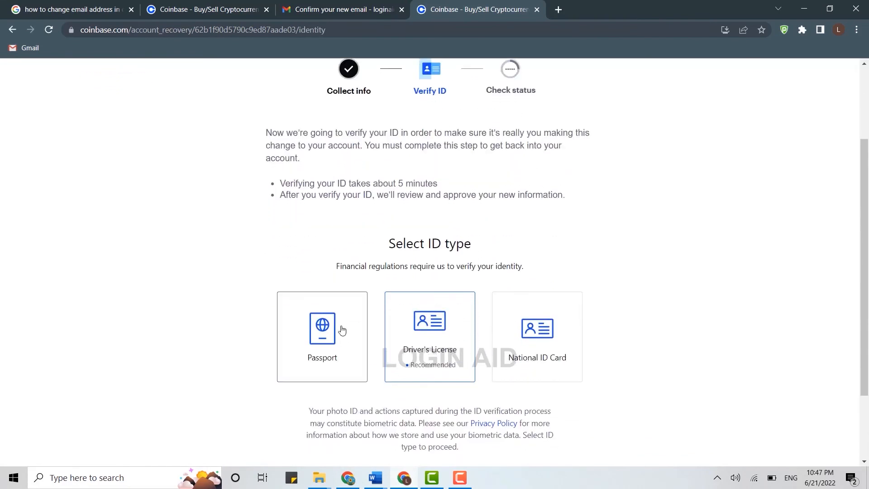
mouse_move(537, 354)
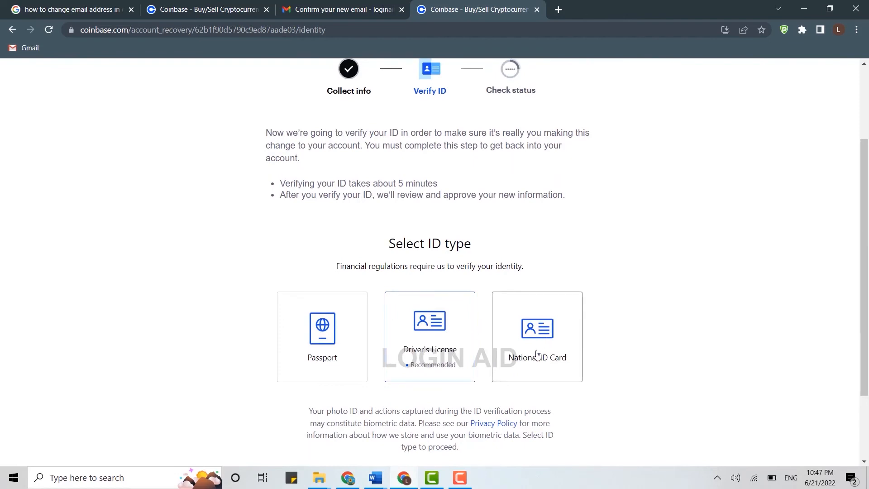
mouse_move(547, 313)
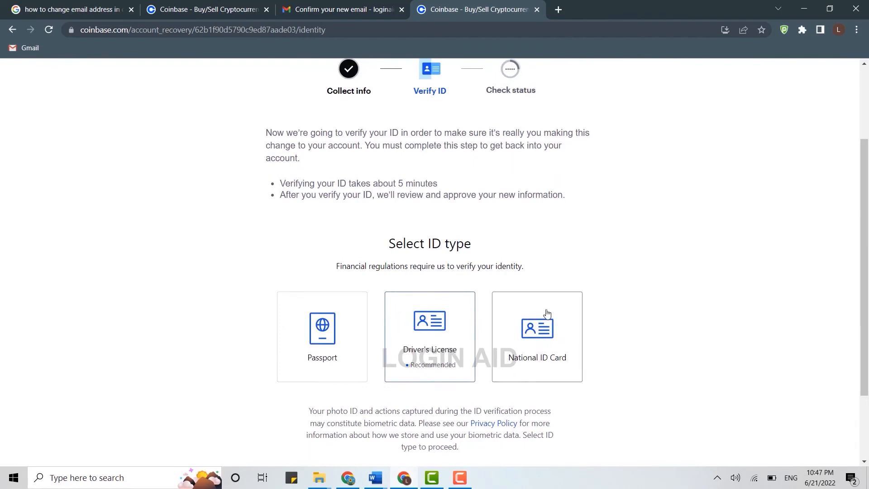
scroll("up", 3)
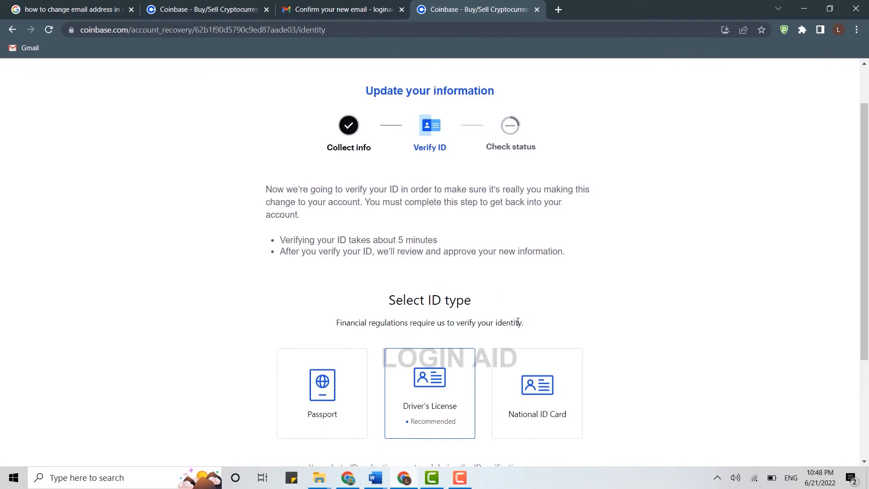